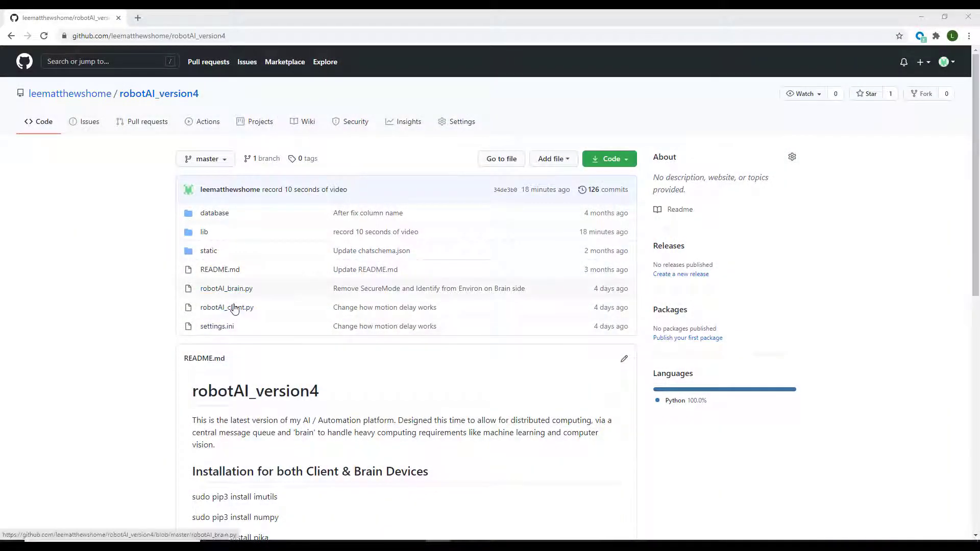
# - Read robotAI_client.py, mark the client_motionSensorPi module reference, and return to the repository root
pyautogui.click(227, 308)
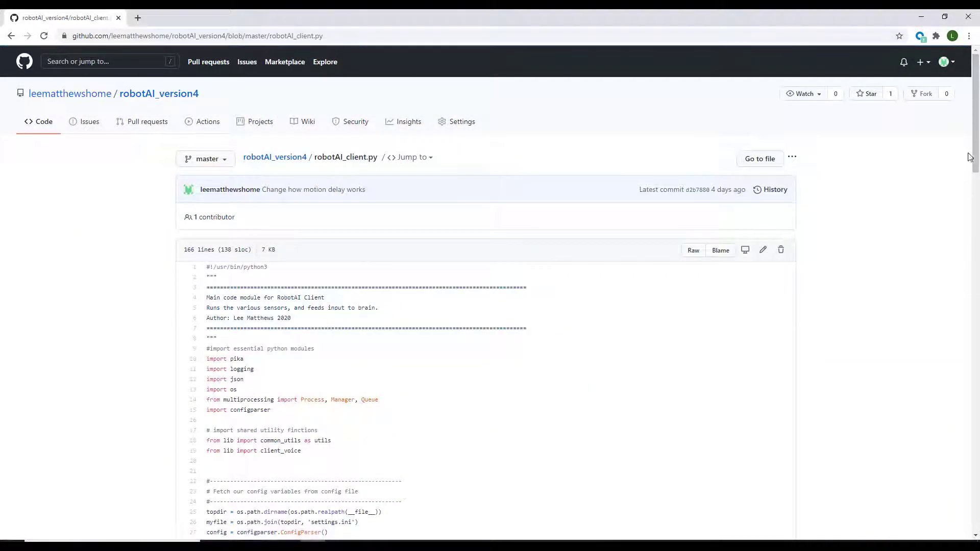
pyautogui.scroll(-3)
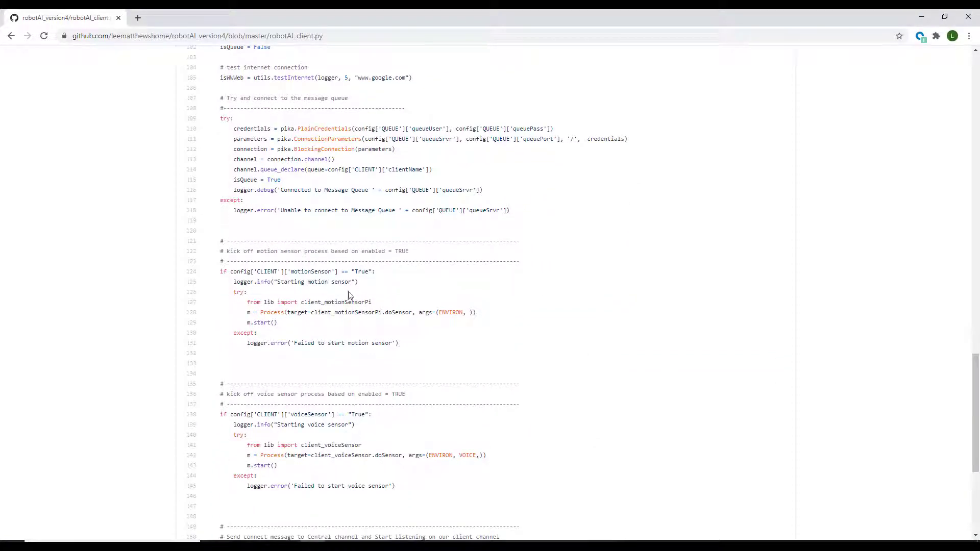
pyautogui.doubleClick(336, 302)
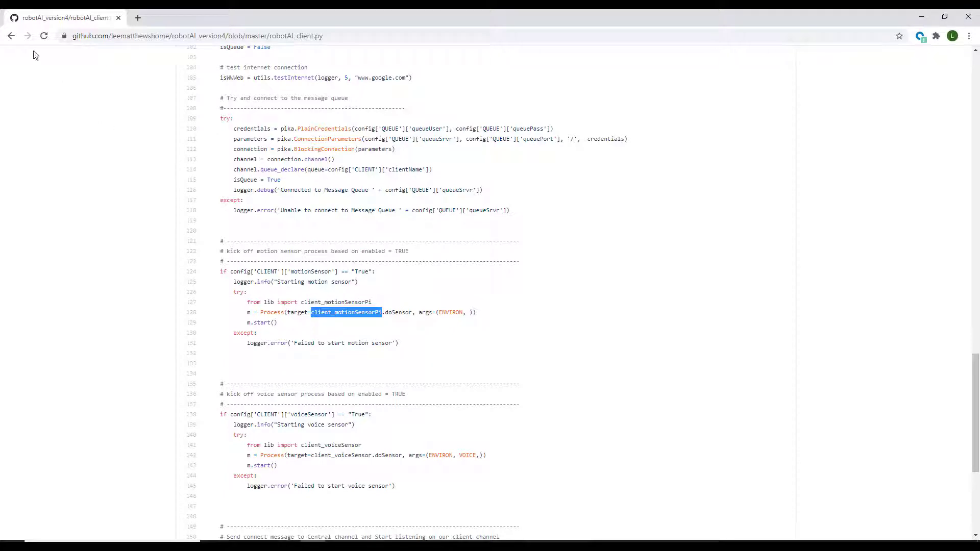
pyautogui.click(12, 36)
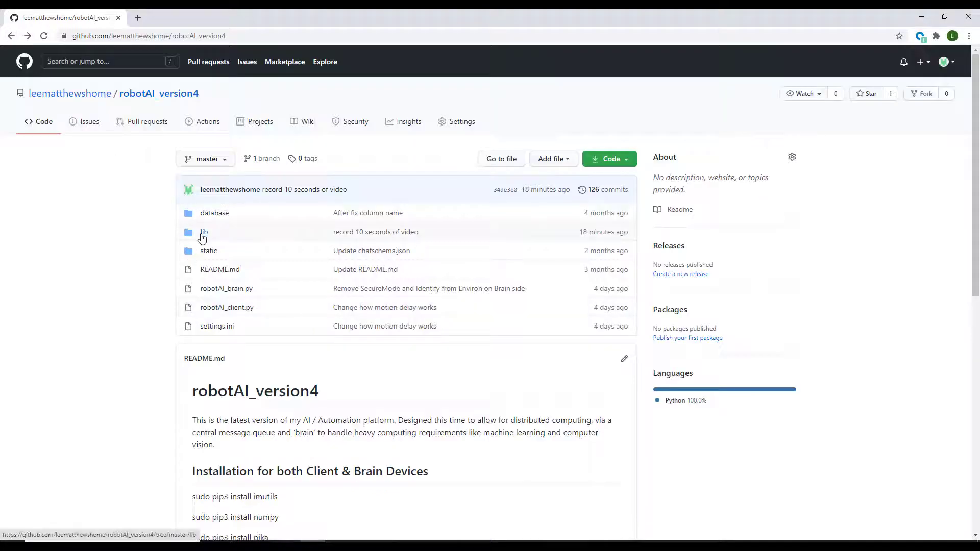
# - View client_motionSensorPi.py in lib, highlighting the Pi Camera imports and reaching the capture loop
pyautogui.click(204, 232)
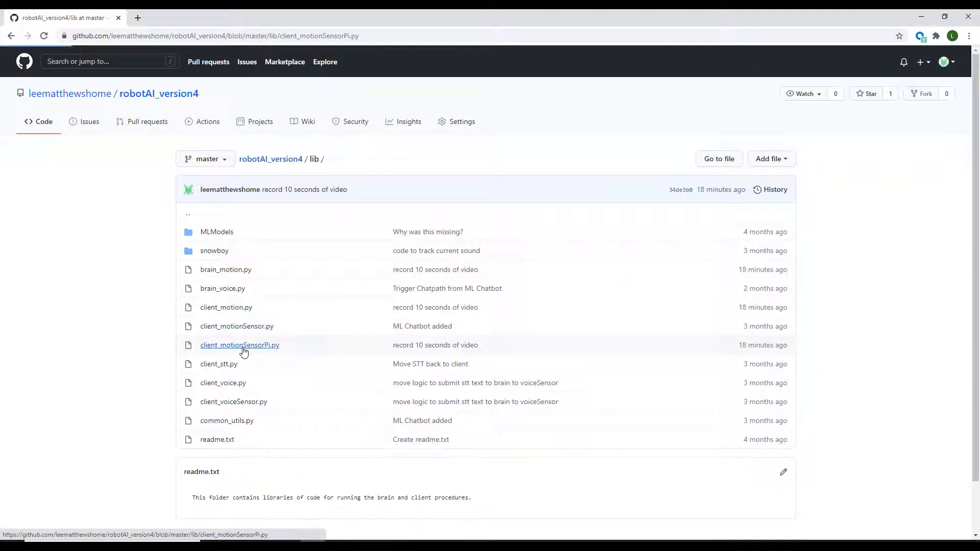
pyautogui.click(239, 345)
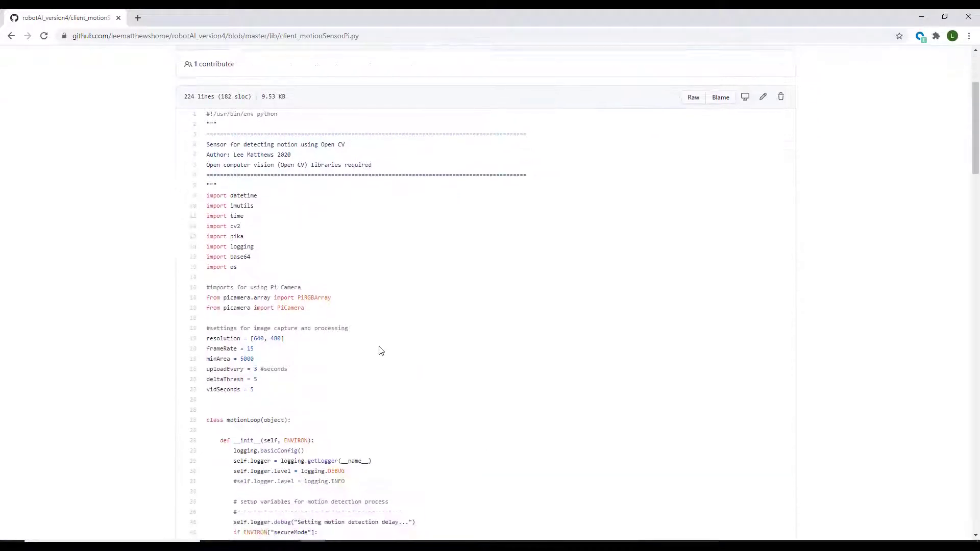
pyautogui.moveTo(206, 286); pyautogui.dragTo(305, 307)
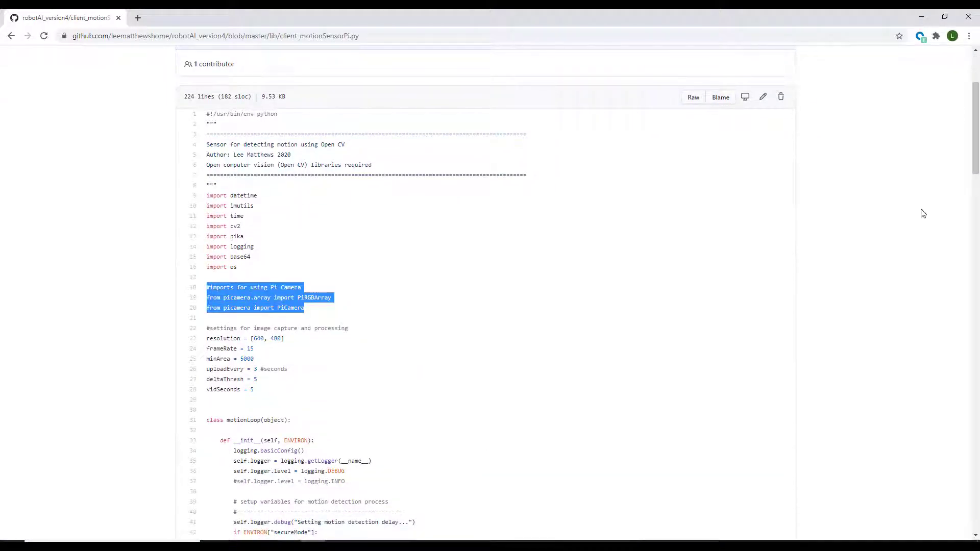
pyautogui.scroll(-3)
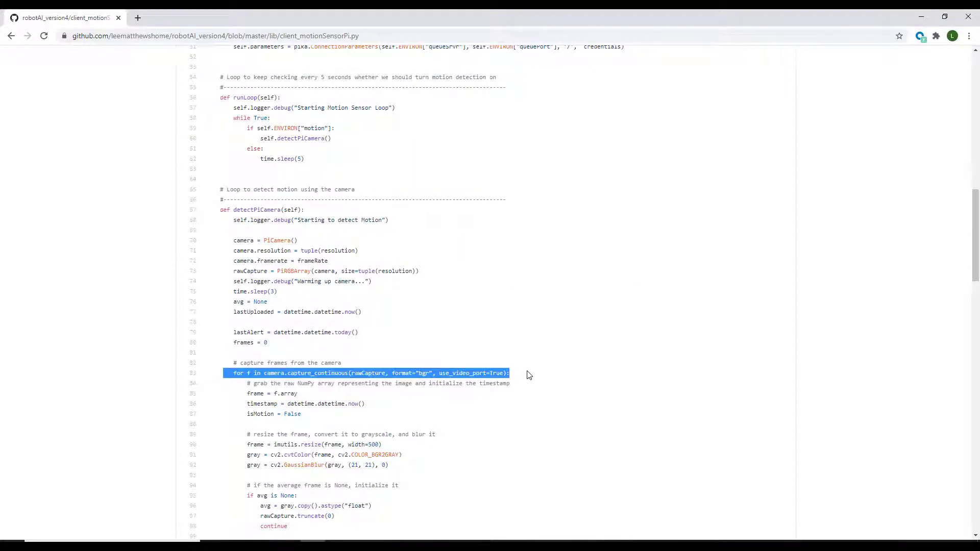
pyautogui.scroll(-3)
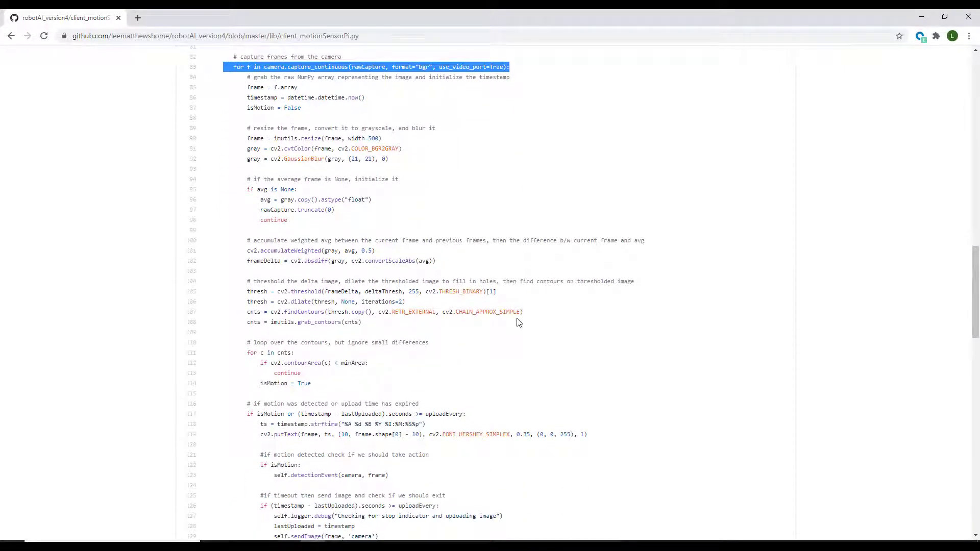
pyautogui.scroll(-3)
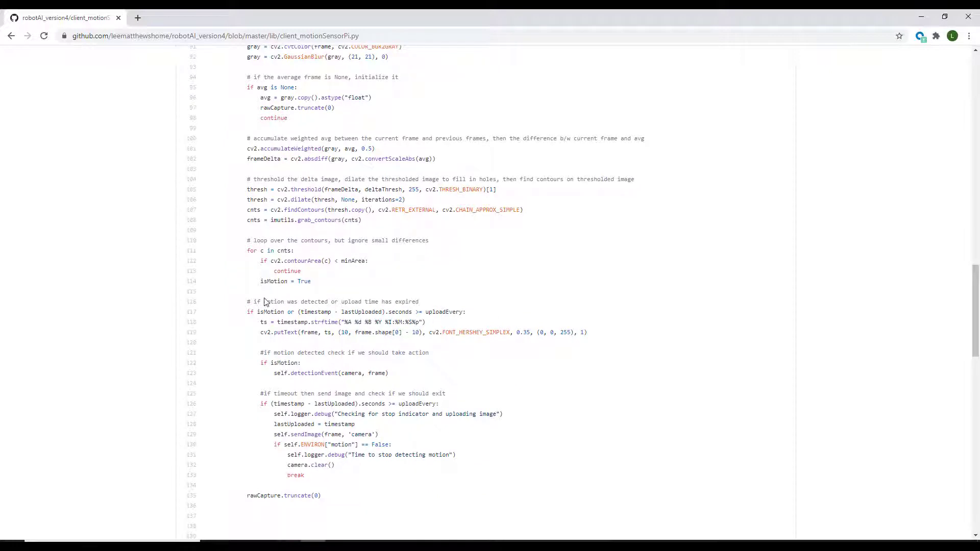
# - Show the detectionEvent definition and highlight its function signature in client_motionSensorPi.py
pyautogui.click(313, 374)
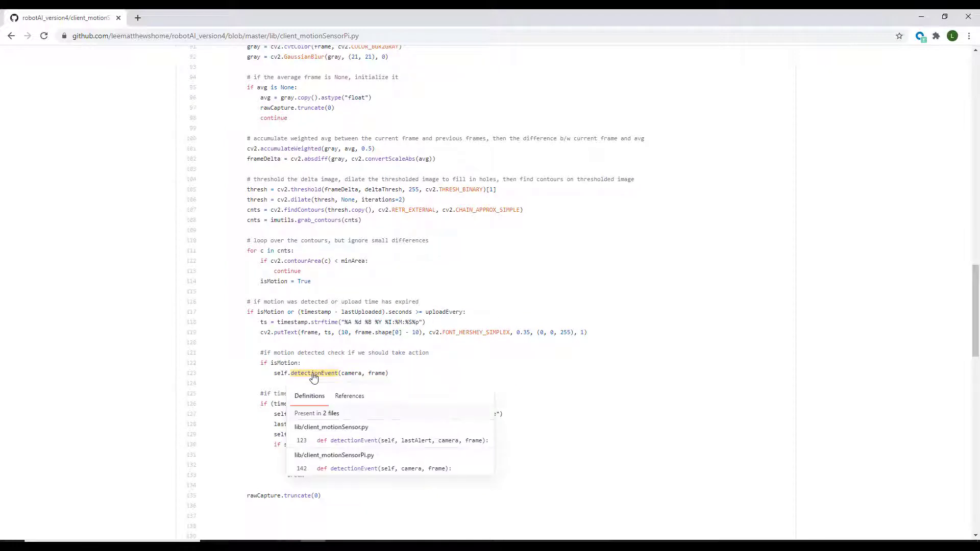
pyautogui.scroll(-3)
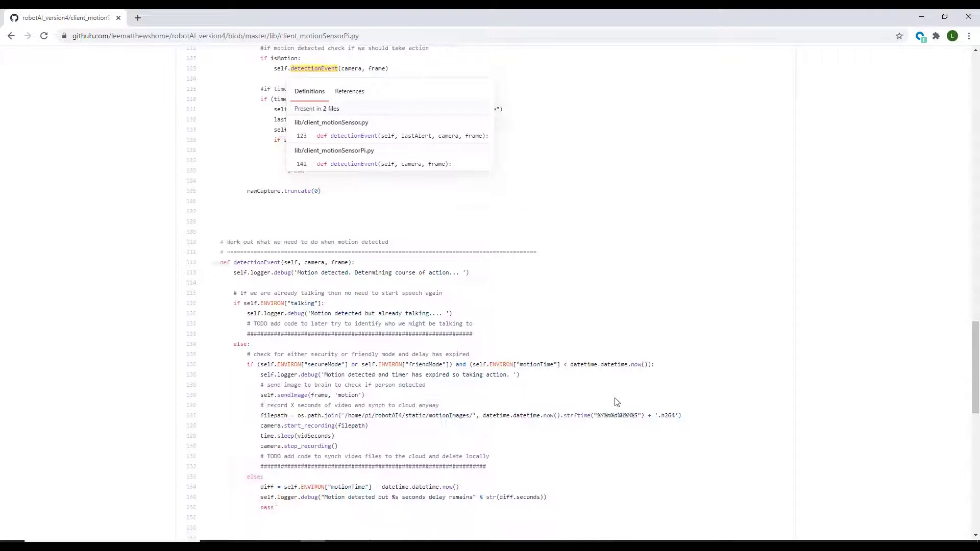
pyautogui.scroll(-3)
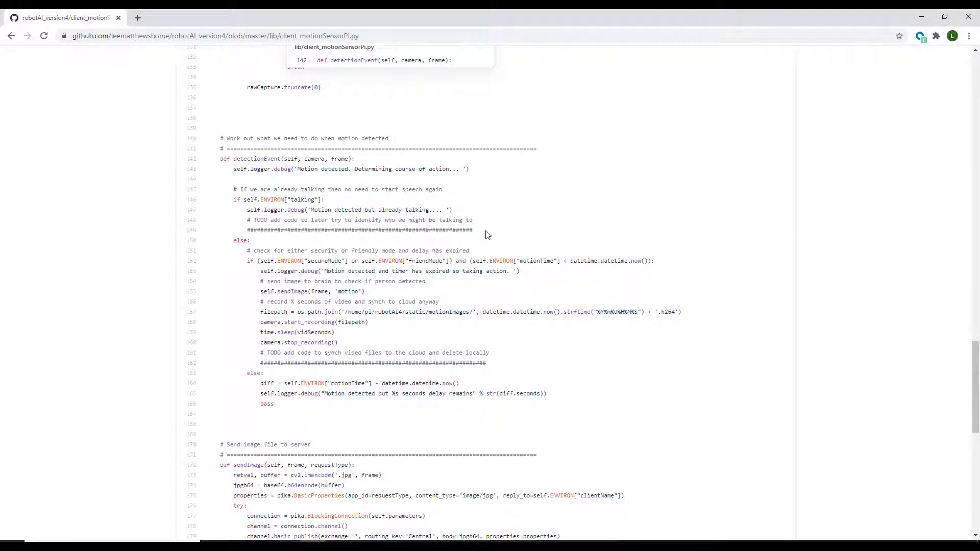
pyautogui.moveTo(247, 219); pyautogui.dragTo(473, 230)
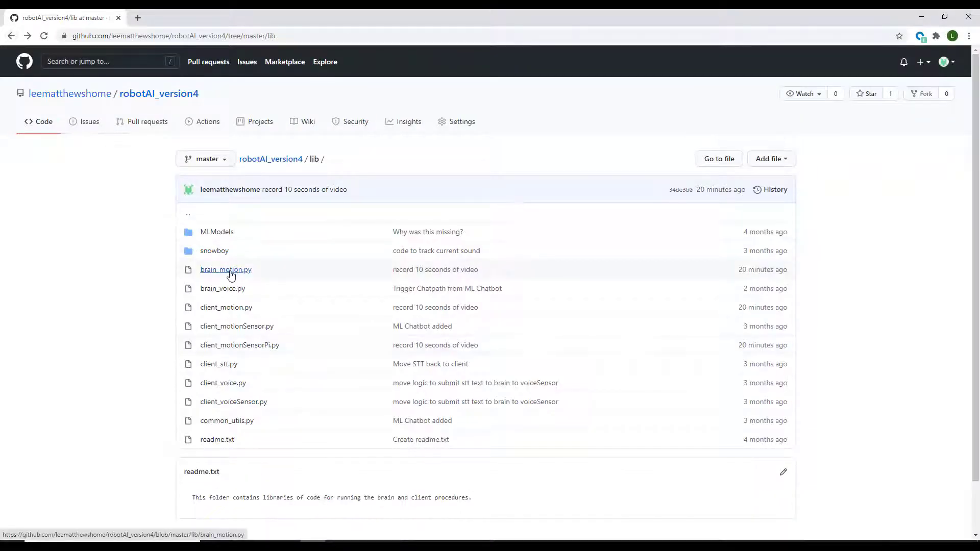
pyautogui.moveTo(226, 269)
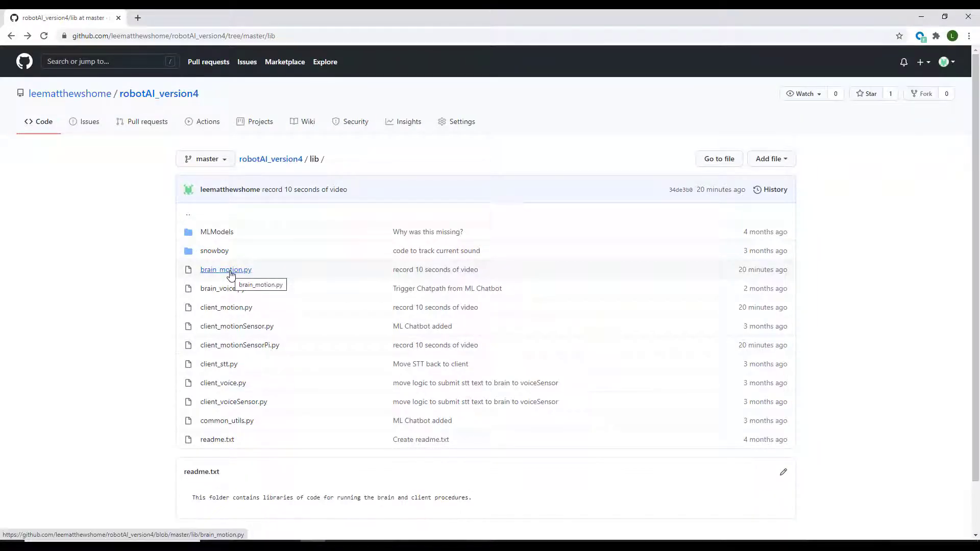
pyautogui.moveTo(226, 307)
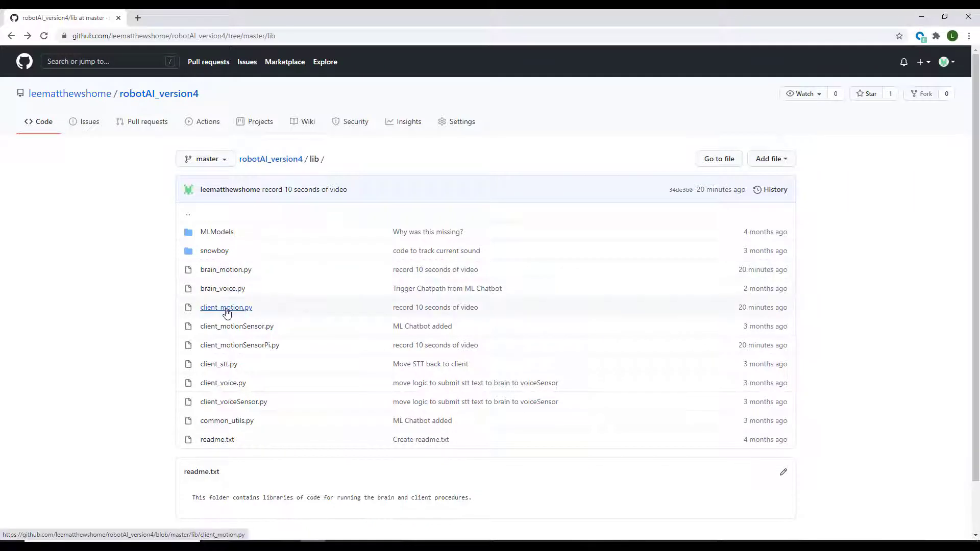
# - View client_motion.py from lib and scroll through its person-detection check
pyautogui.click(226, 308)
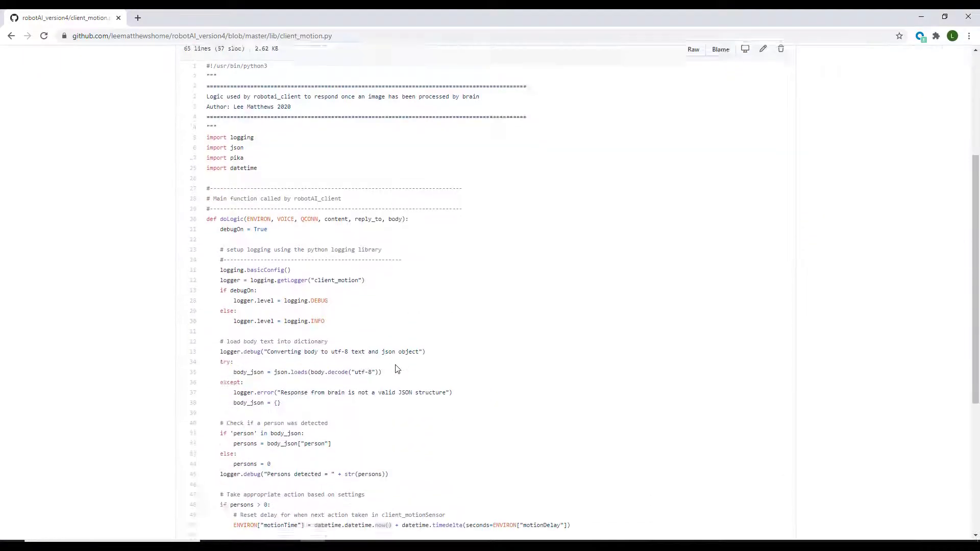
pyautogui.scroll(-3)
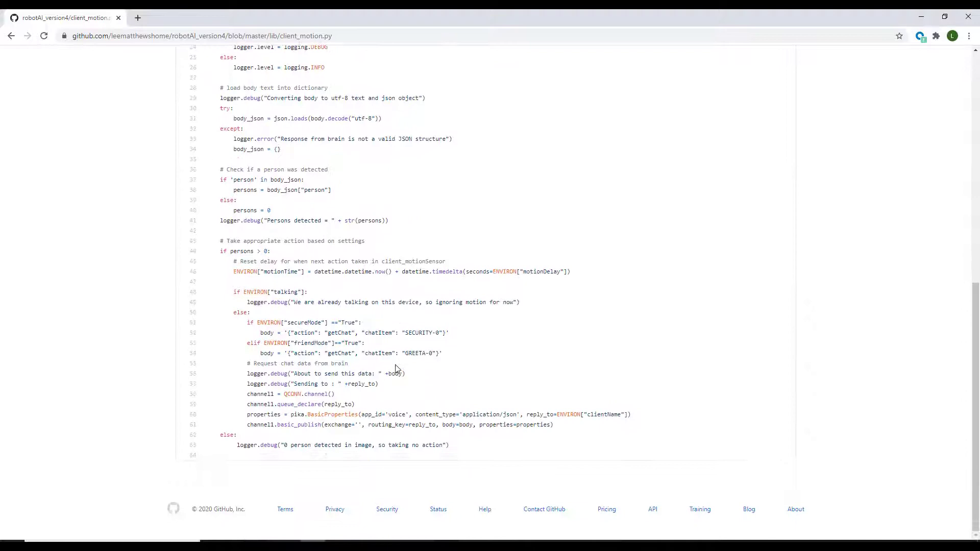
pyautogui.scroll(3)
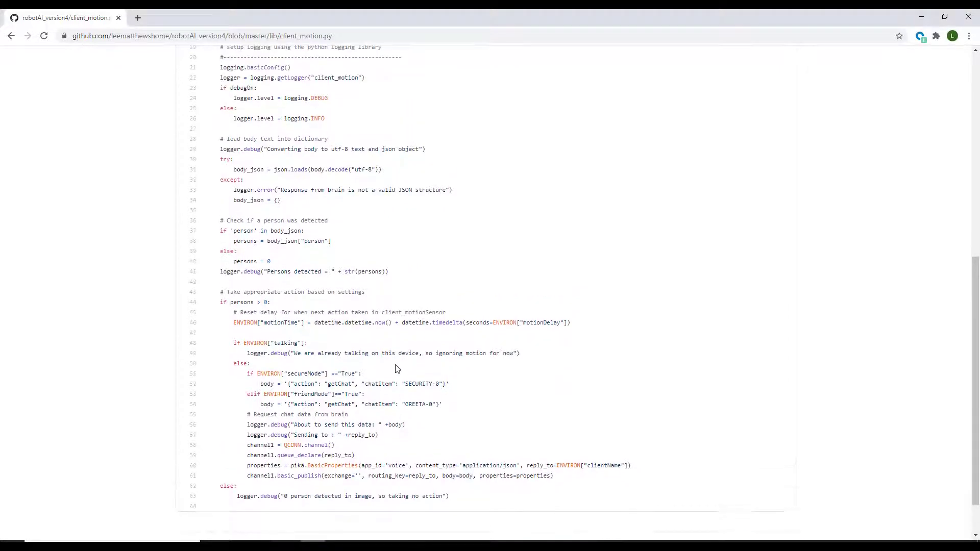
pyautogui.scroll(3)
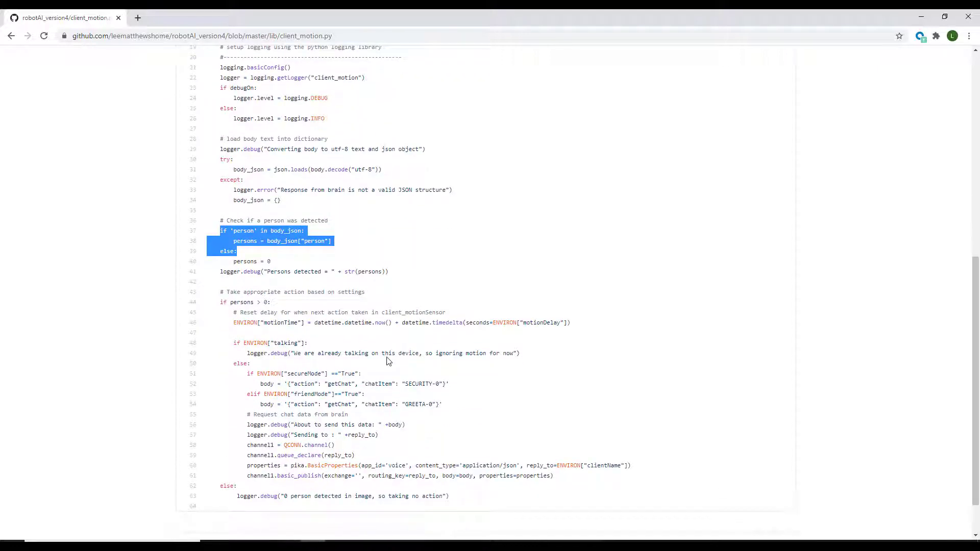
pyautogui.moveTo(423, 392)
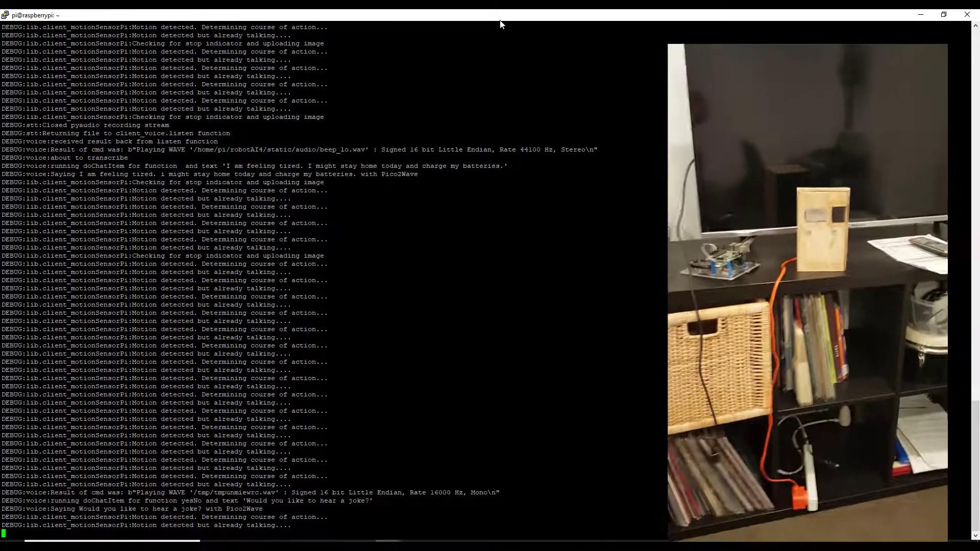
pyautogui.scroll(-3)
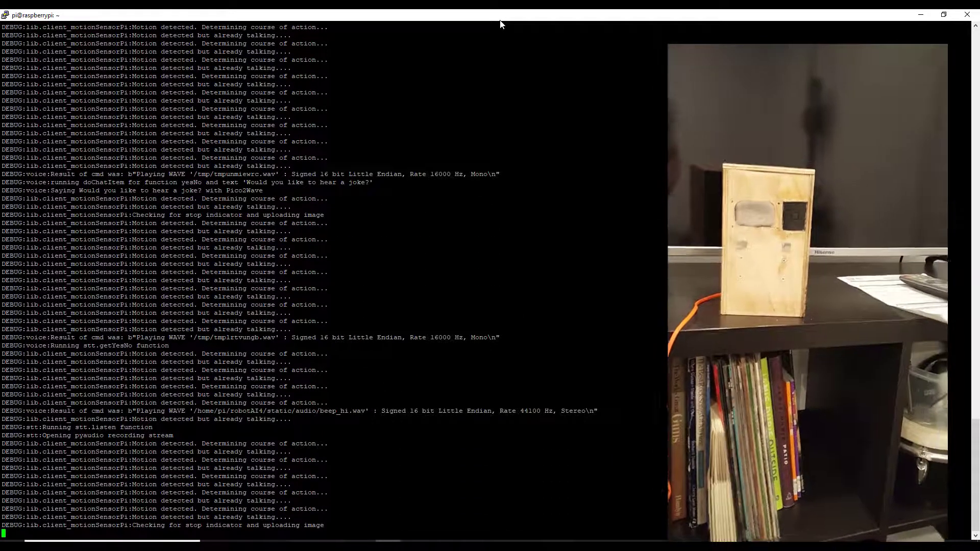
pyautogui.scroll(-3)
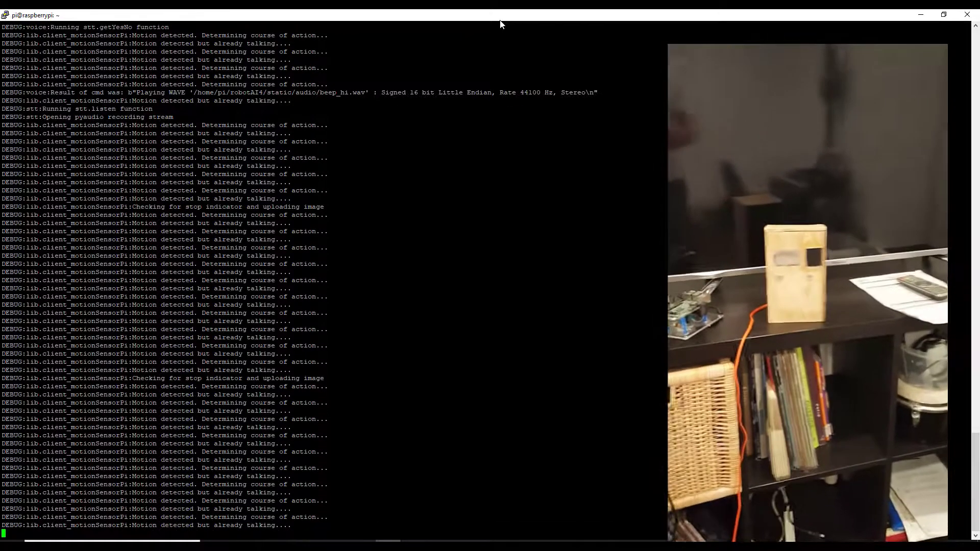